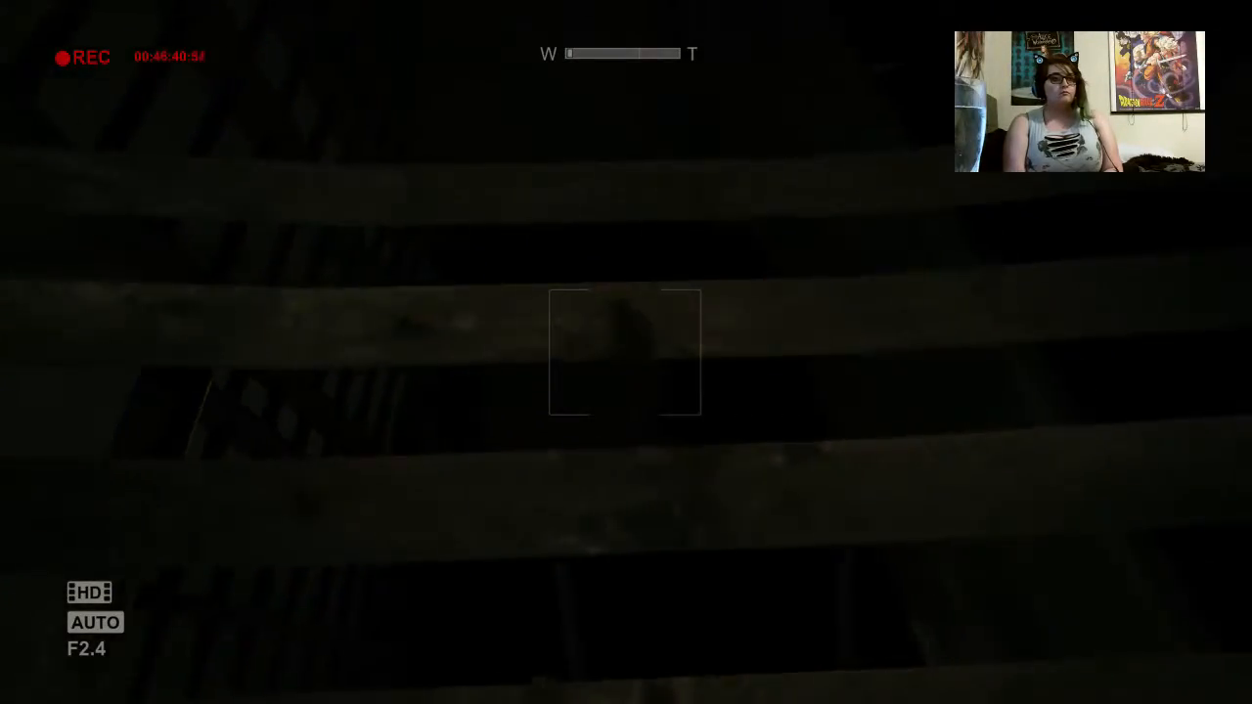
- Walk forward through the dark prison block, then pause the game
key(w)
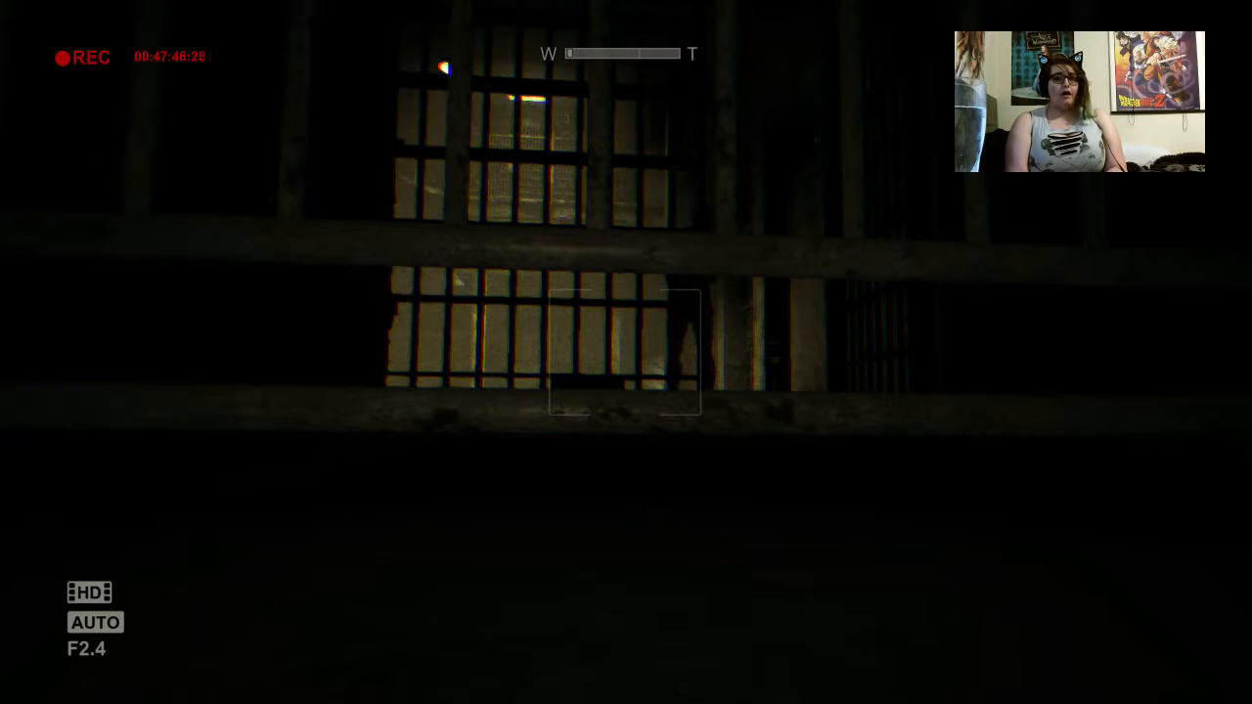
key(Escape)
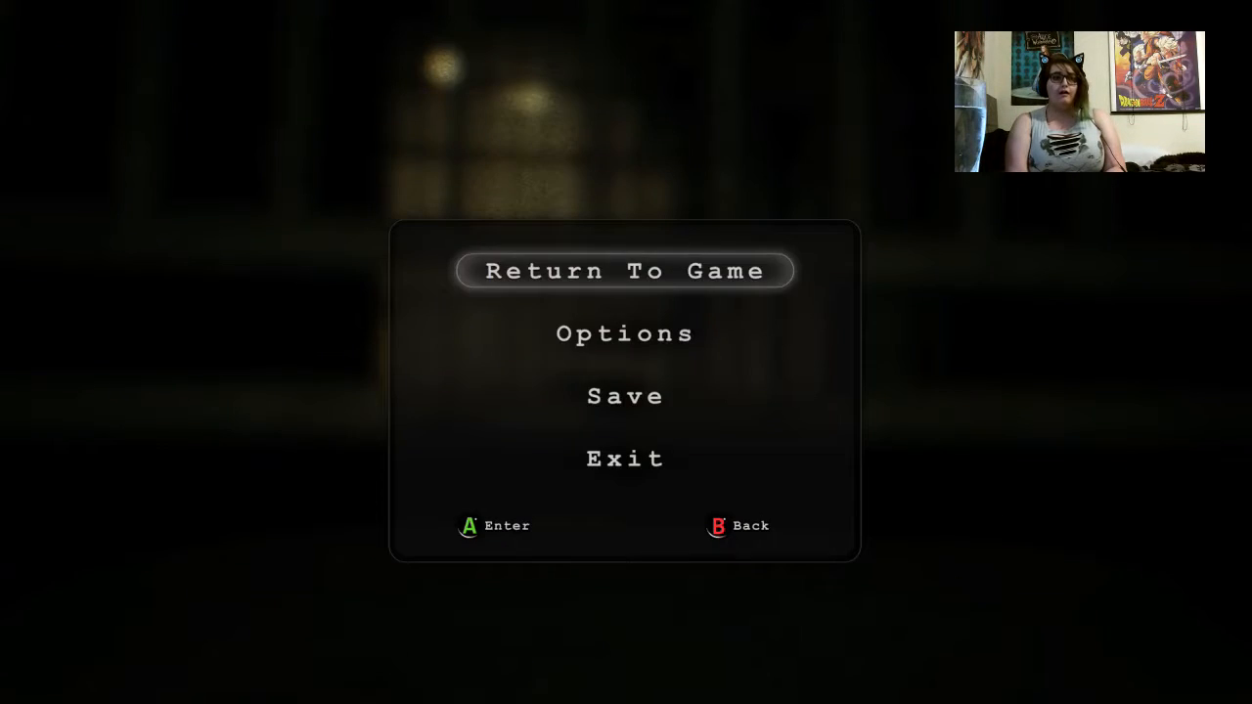
- Move down the pause menu toward Save and the #1 - Prison Block slot
key(Down)
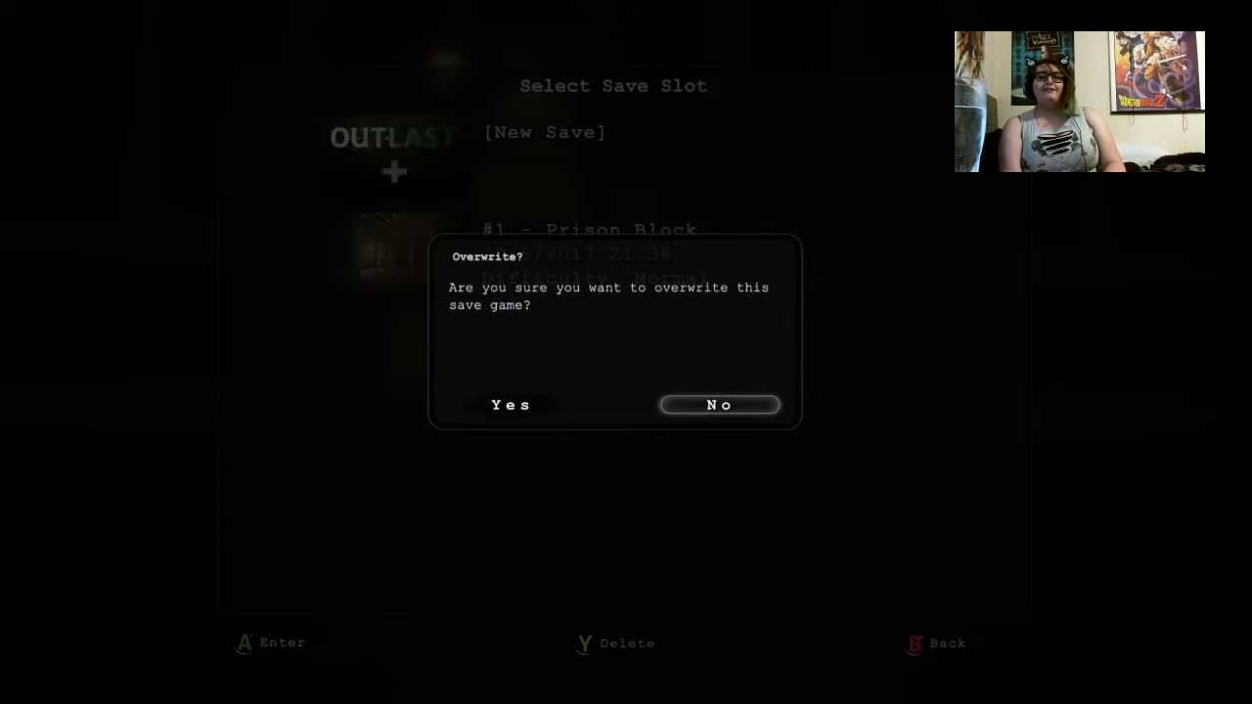
- Confirm overwriting the Prison Block save, then exit and confirm quitting
click(510, 403)
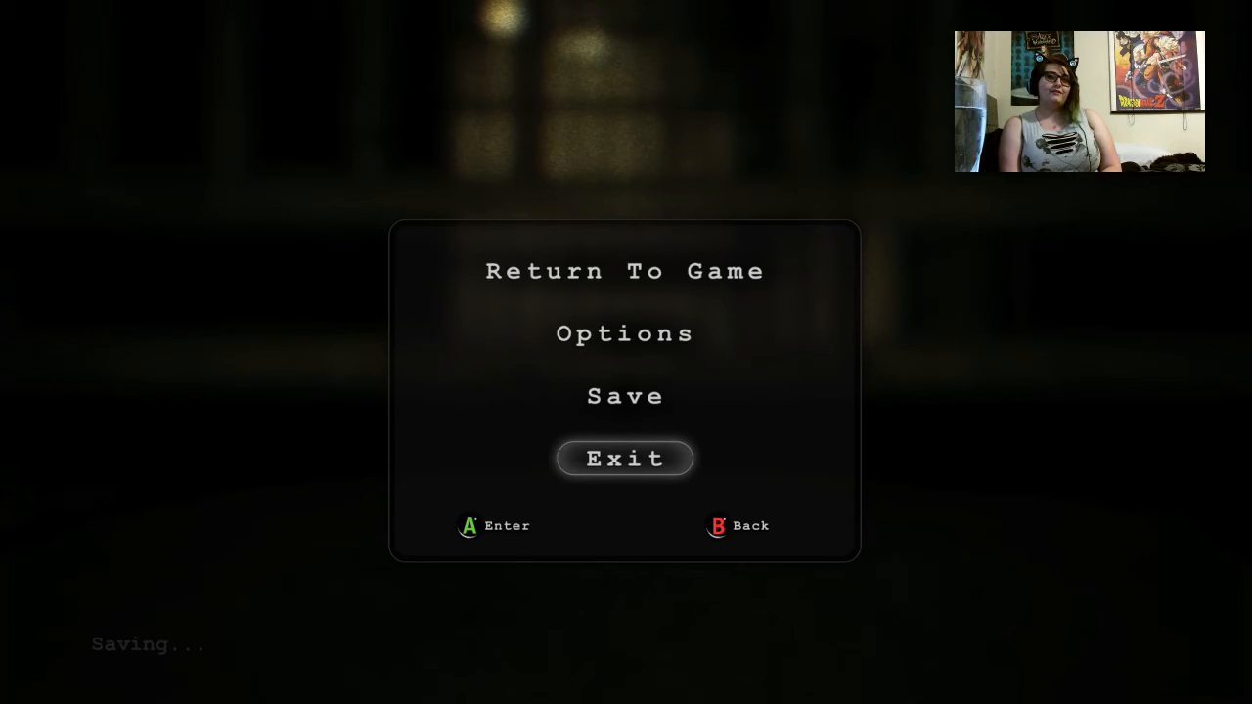
click(625, 458)
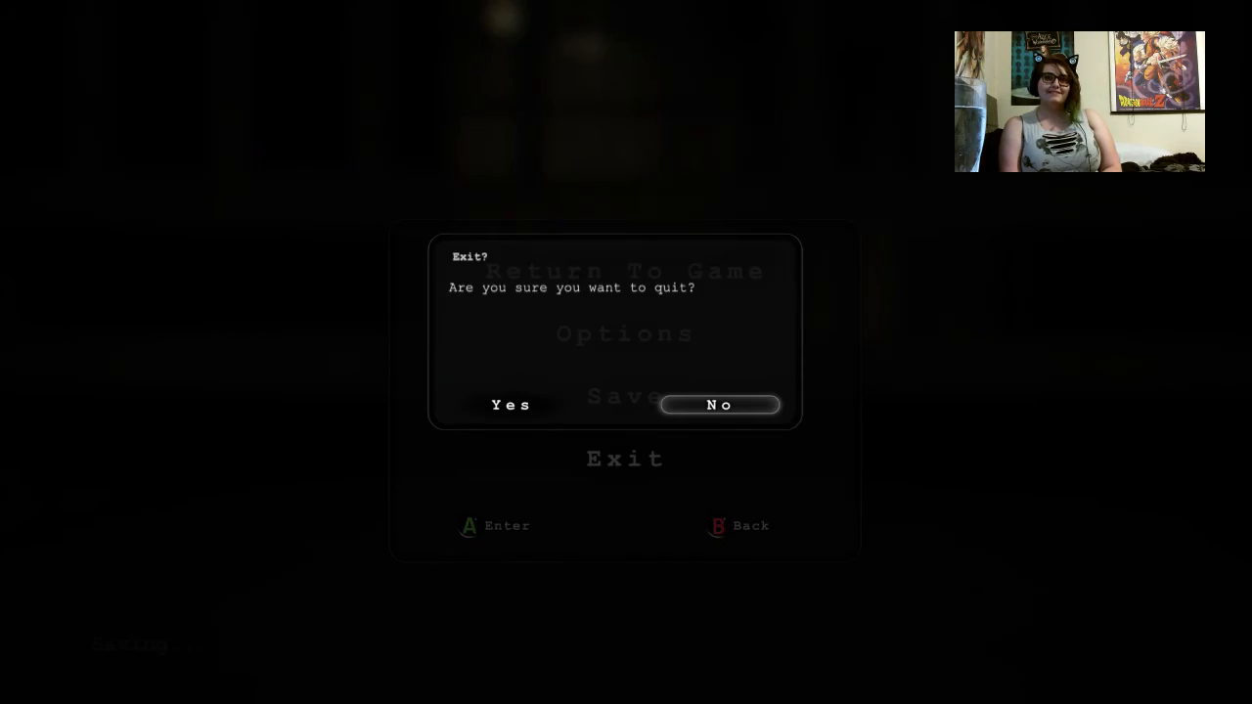
click(719, 405)
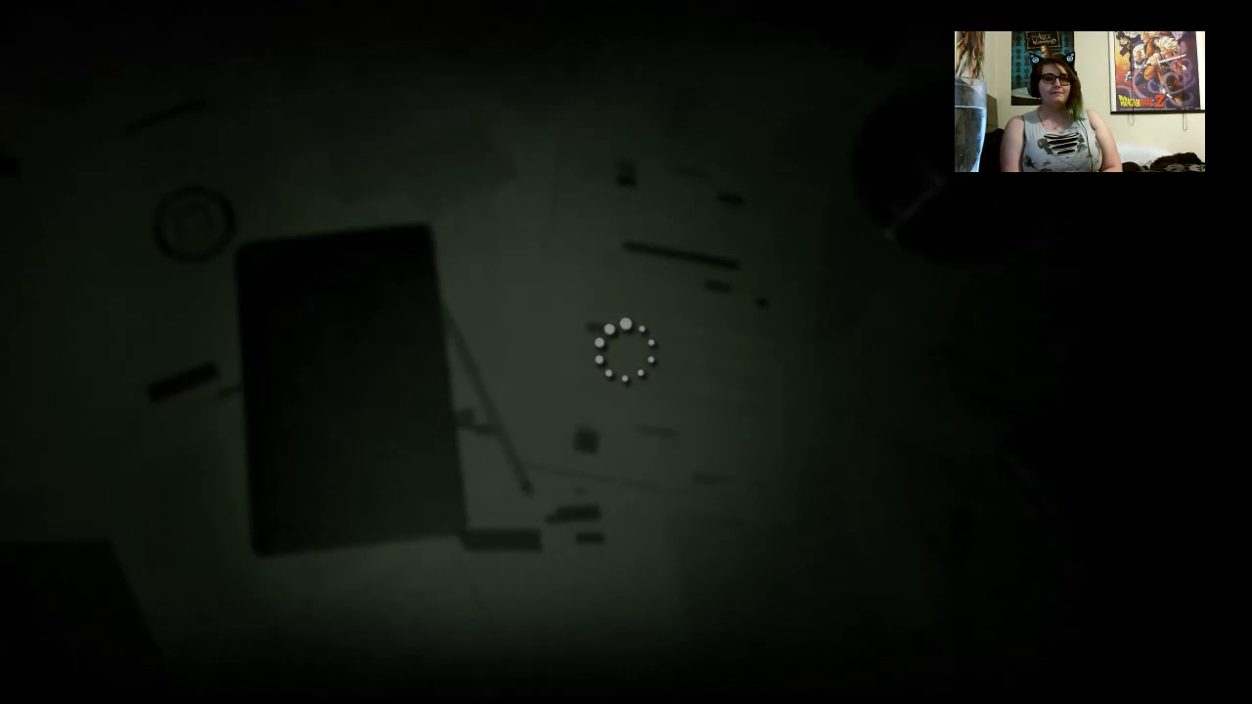